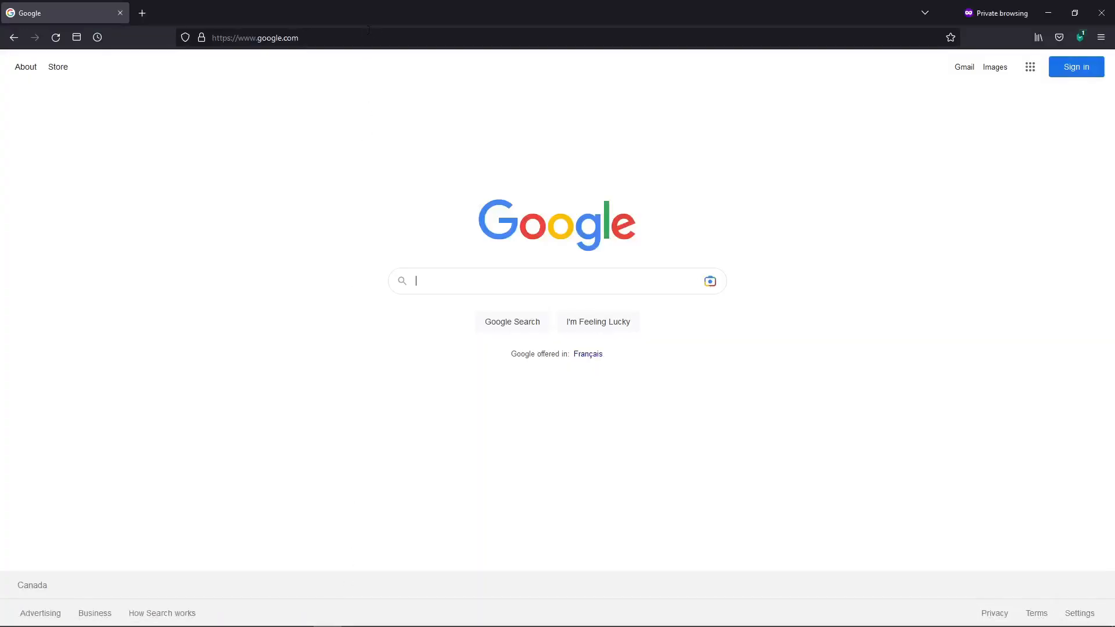
# From raspberrypi.com/software, save the Windows Imager installer into Downloads
pyautogui.write('https://www.raspberrypi.com/software/')
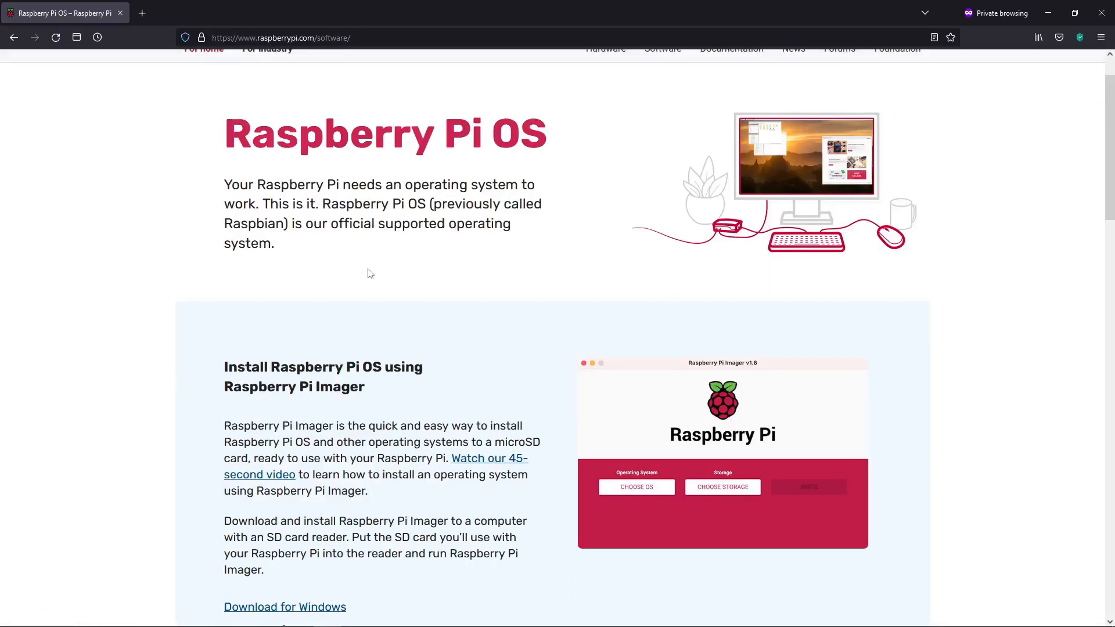
pyautogui.scroll(-3)
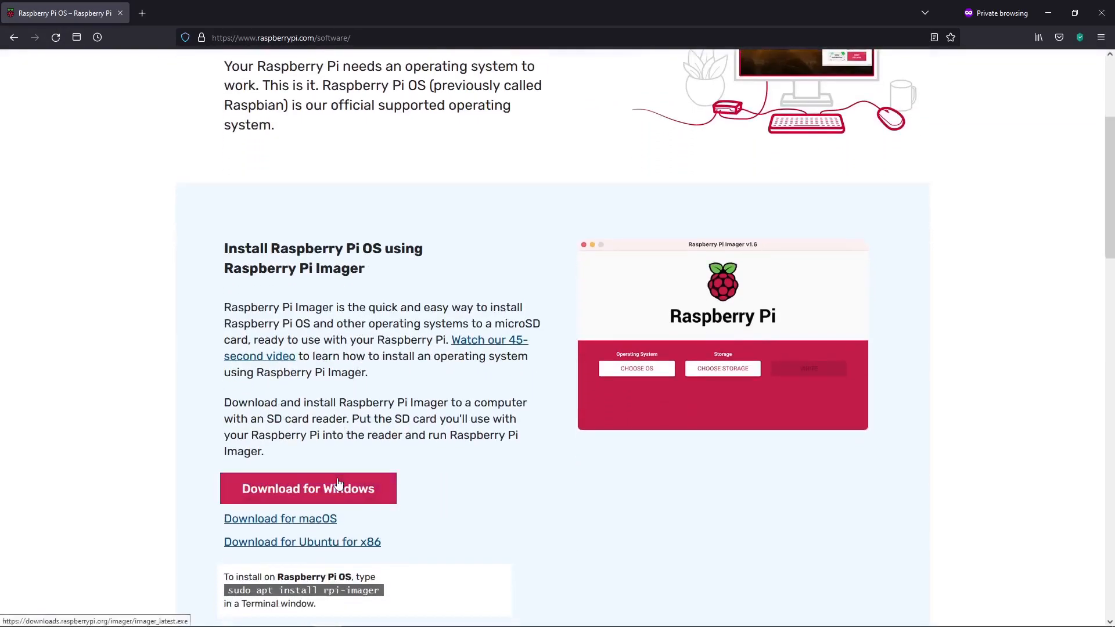
pyautogui.click(308, 489)
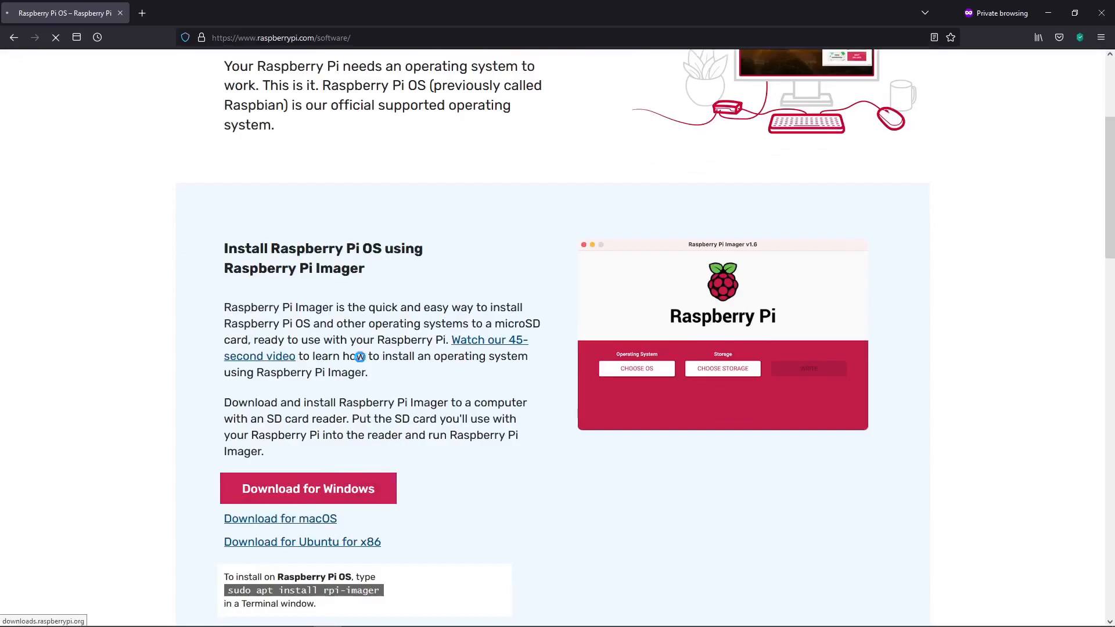
pyautogui.click(308, 489)
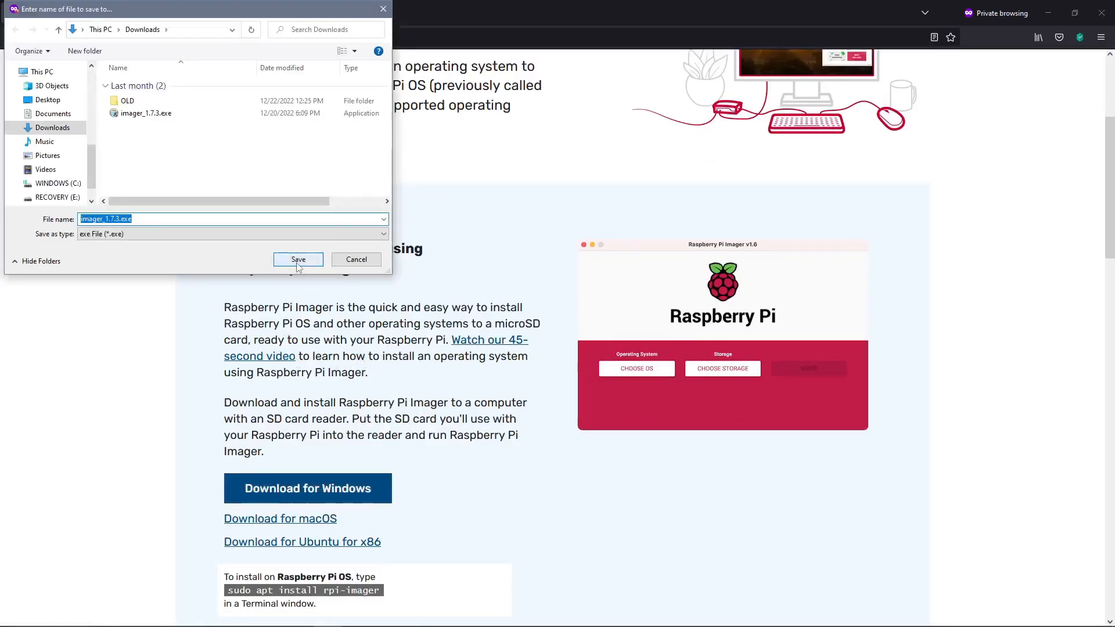
pyautogui.click(299, 259)
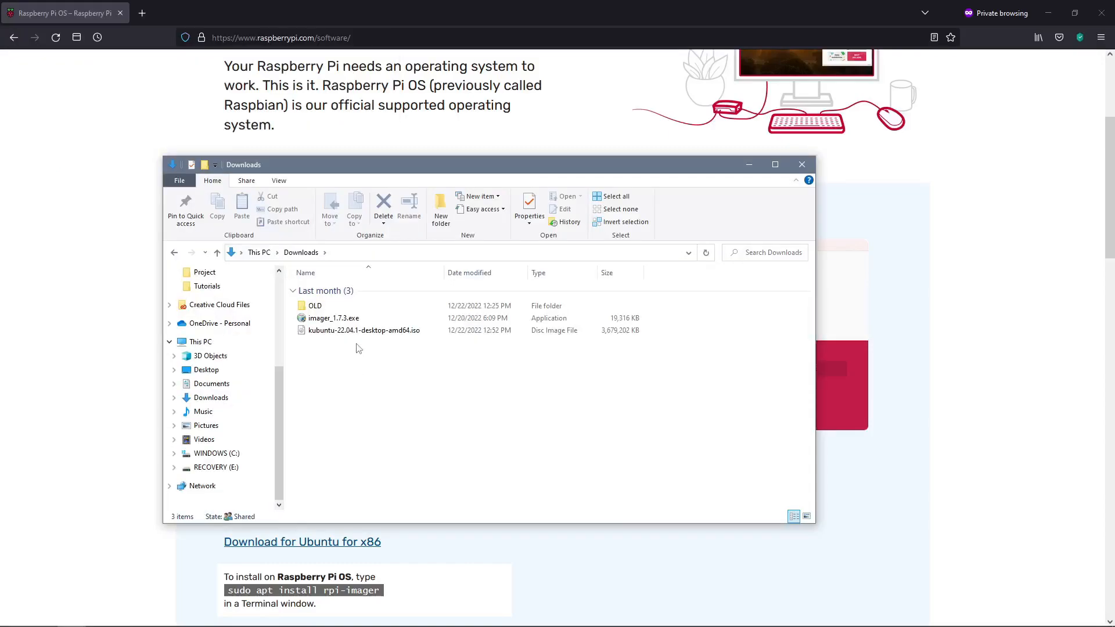
# Run imager_1.7.3.exe from the Downloads folder
pyautogui.click(315, 306)
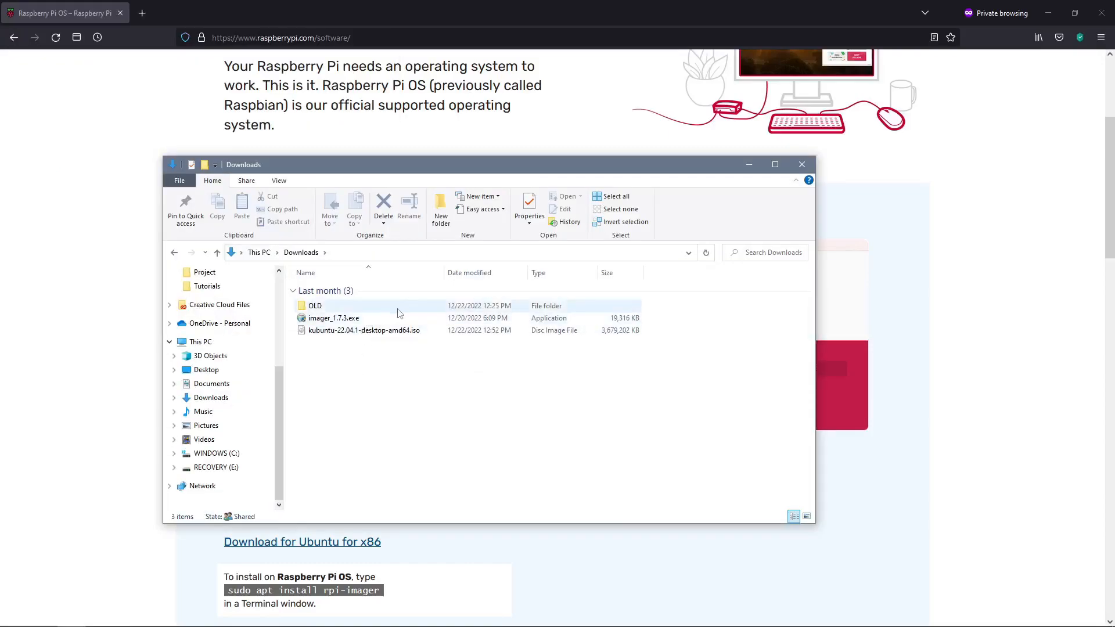
pyautogui.moveTo(339, 318)
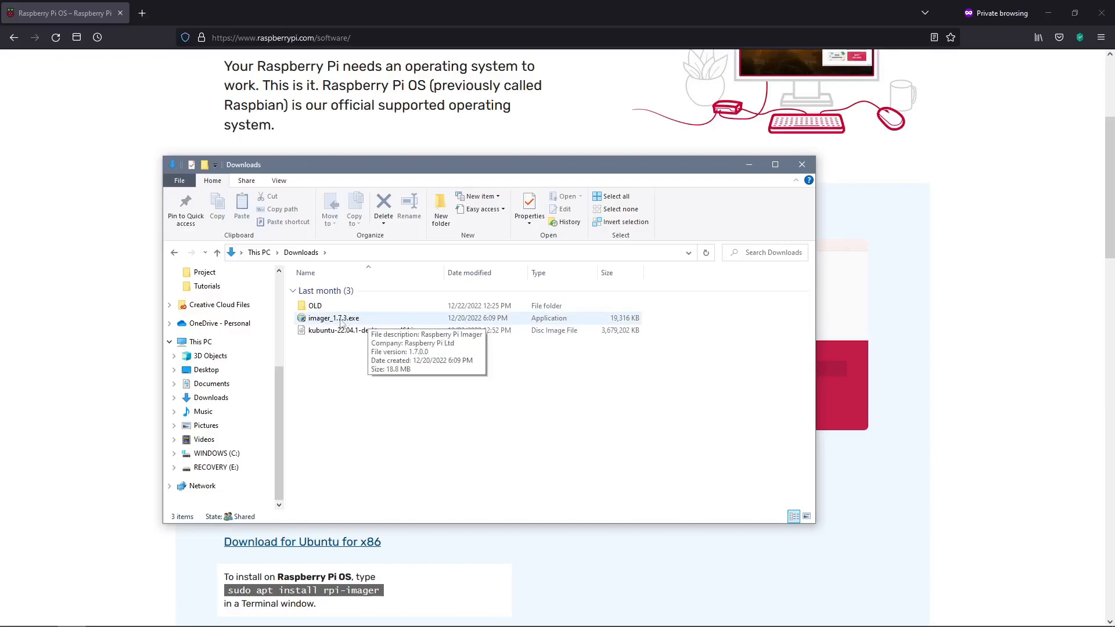
pyautogui.click(333, 318)
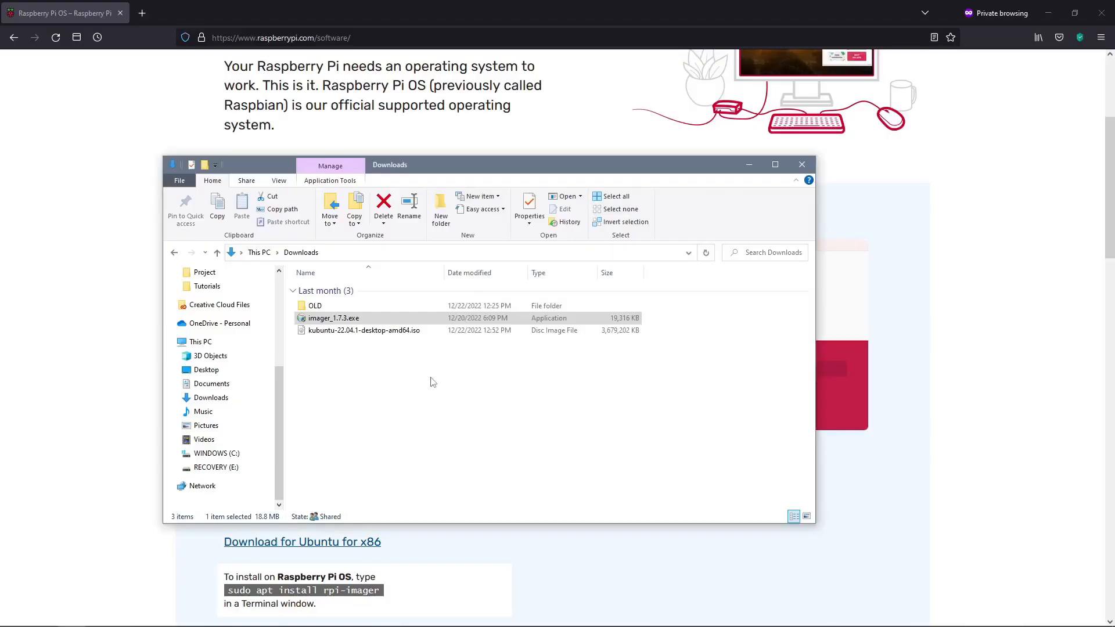
pyautogui.moveTo(468, 394)
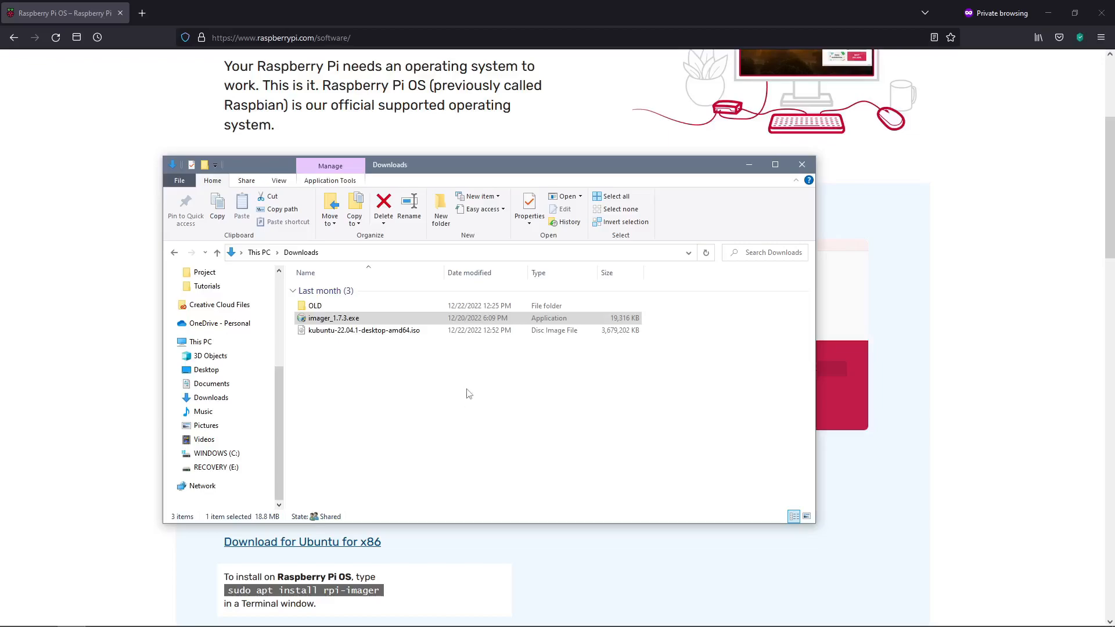
pyautogui.doubleClick(333, 318)
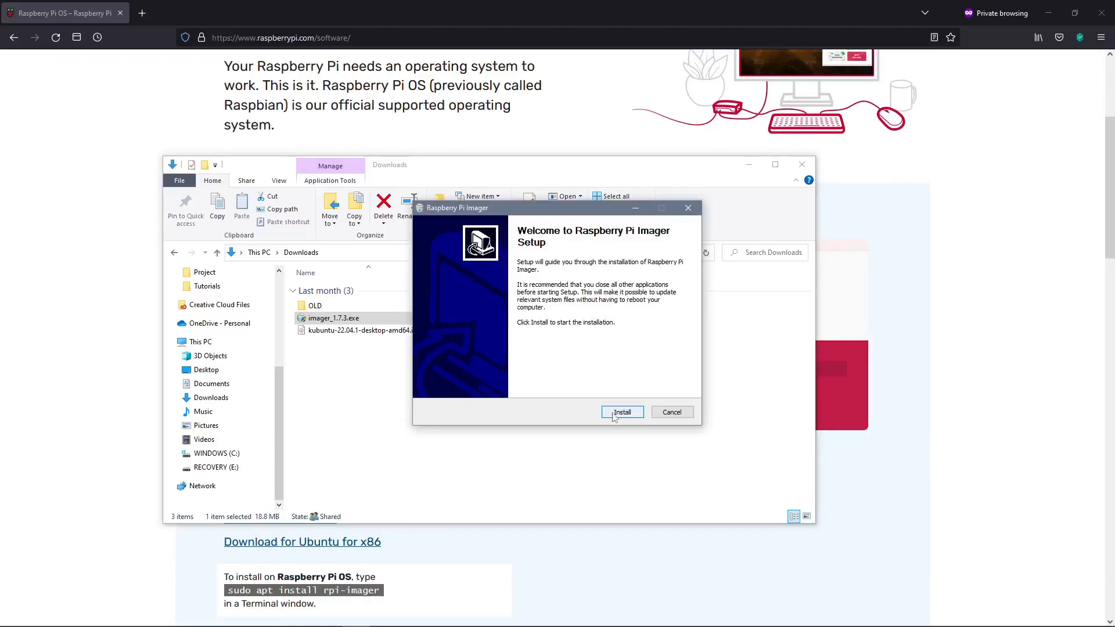
# Install Raspberry Pi Imager and finish setup with Run Raspberry Pi Imager left checked
pyautogui.click(620, 411)
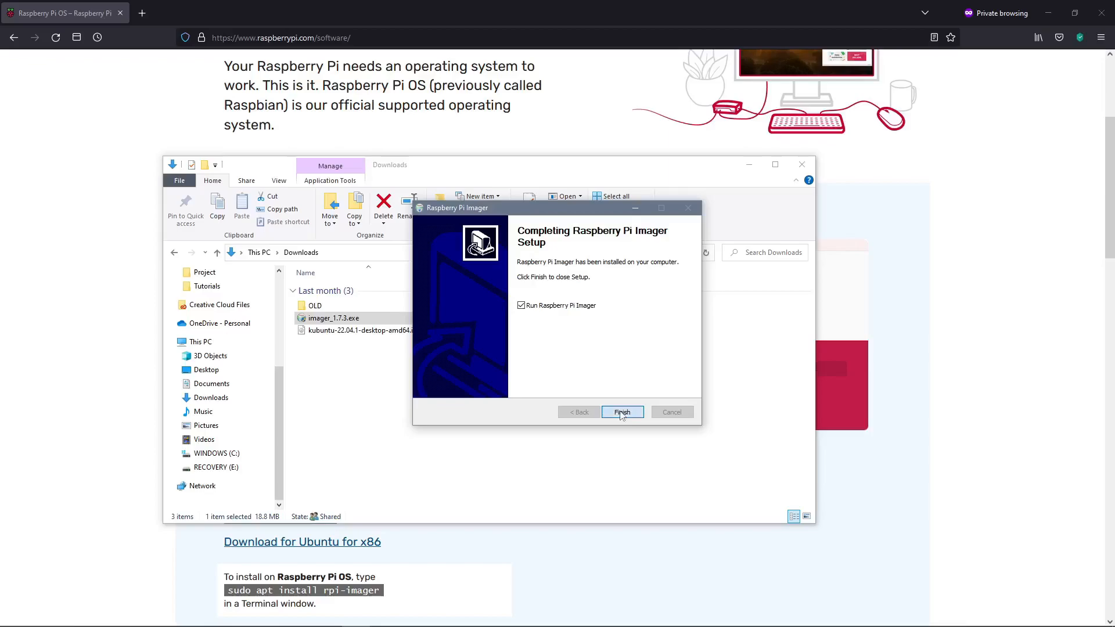
pyautogui.click(620, 413)
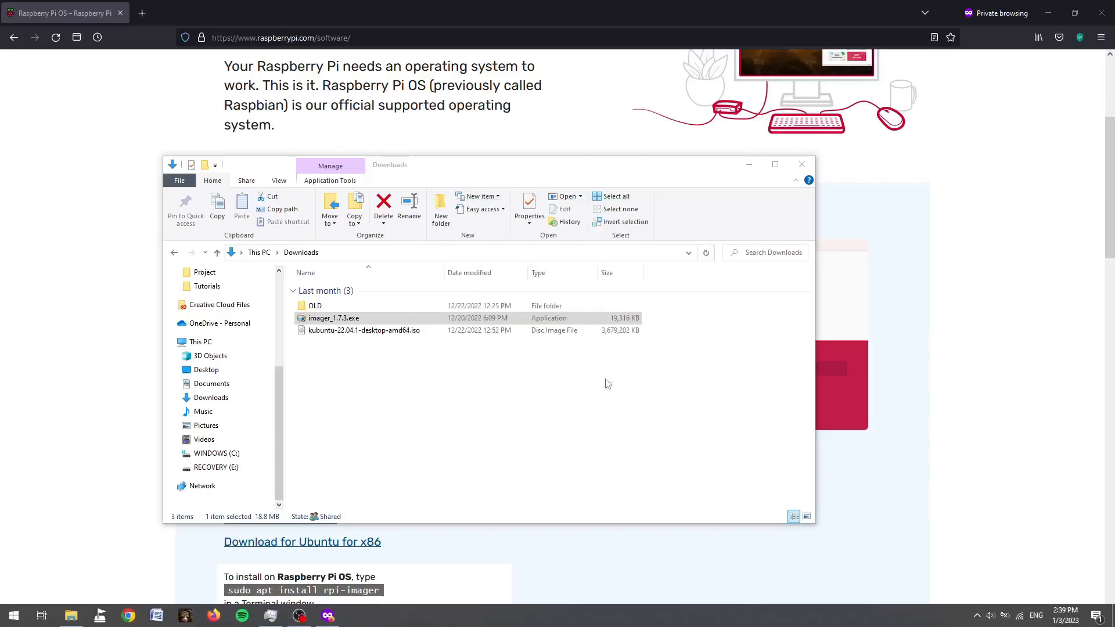
# Start Raspberry Pi Imager v1.7.3 so its main window awaits OS and storage choices
pyautogui.doubleClick(335, 319)
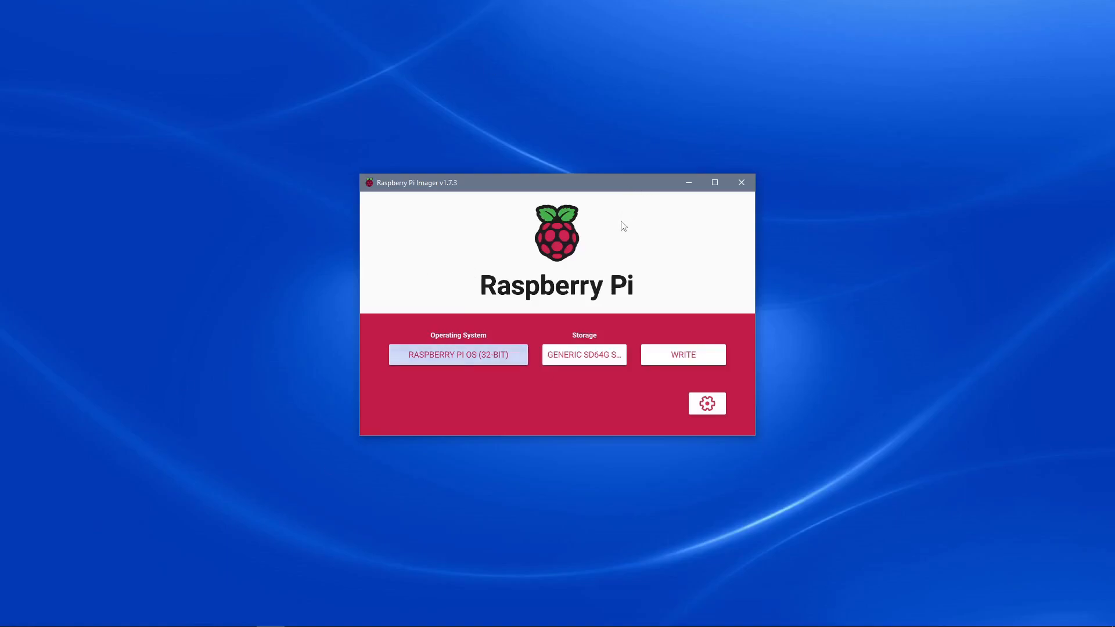
pyautogui.moveTo(352, 197)
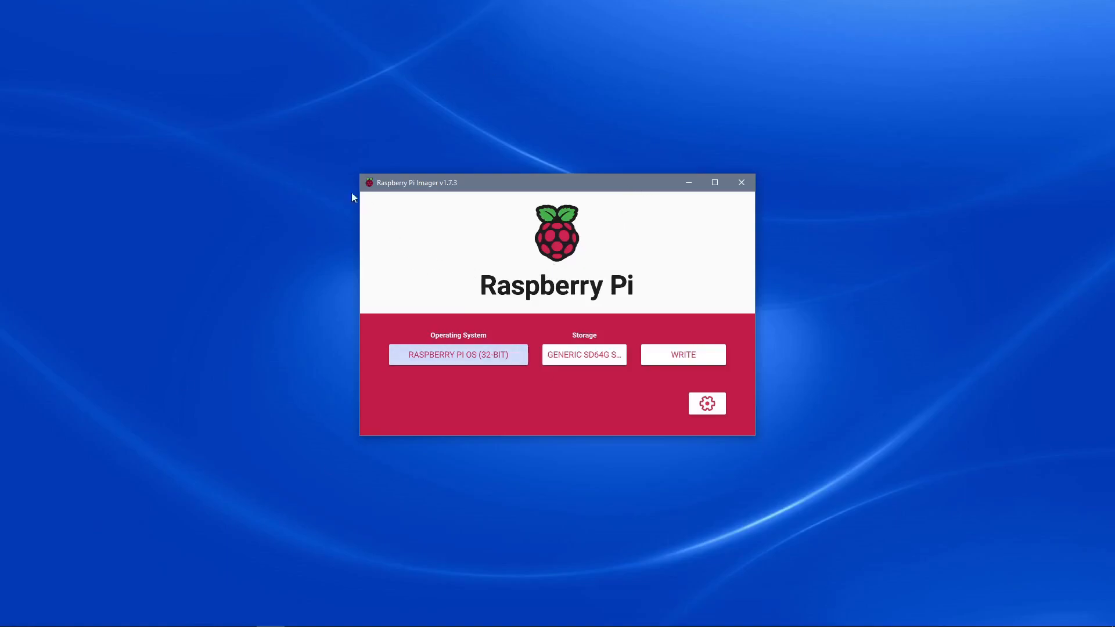
pyautogui.moveTo(473, 154)
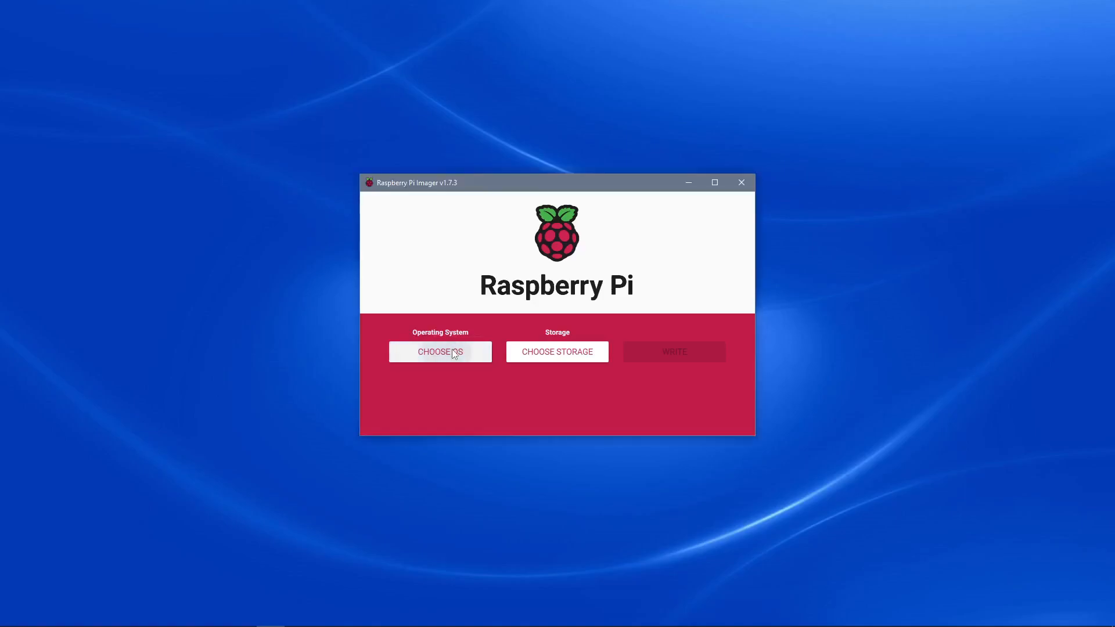
# Select Manjaro ARM KDE Plasma 22.12 (RPi 3/3+/4/400) from the Manjaro ARM Linux list
pyautogui.click(439, 351)
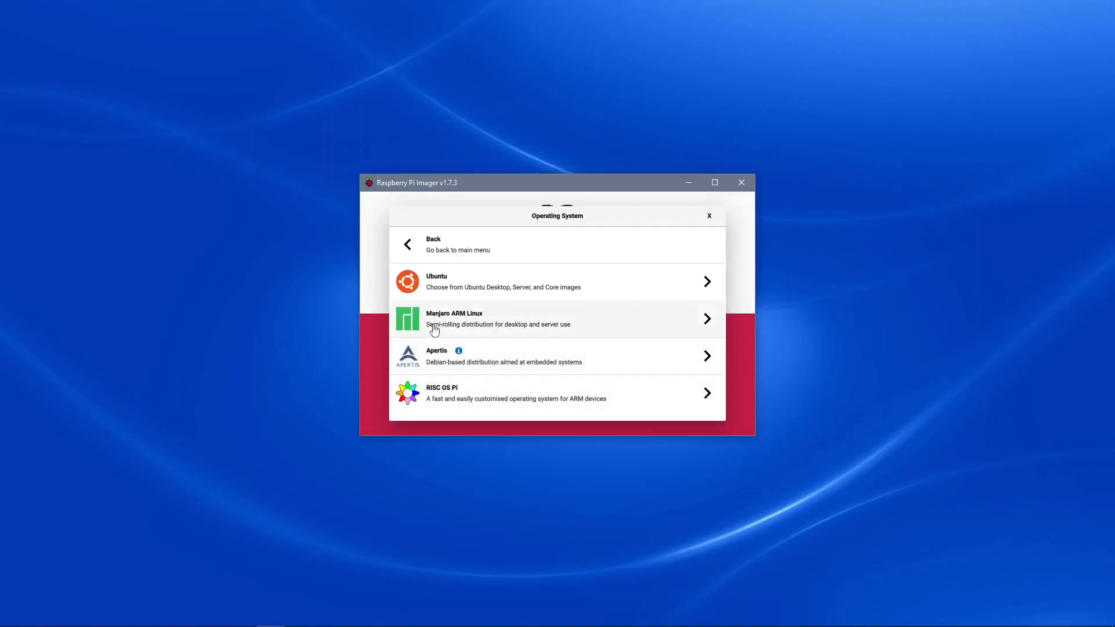
pyautogui.click(556, 319)
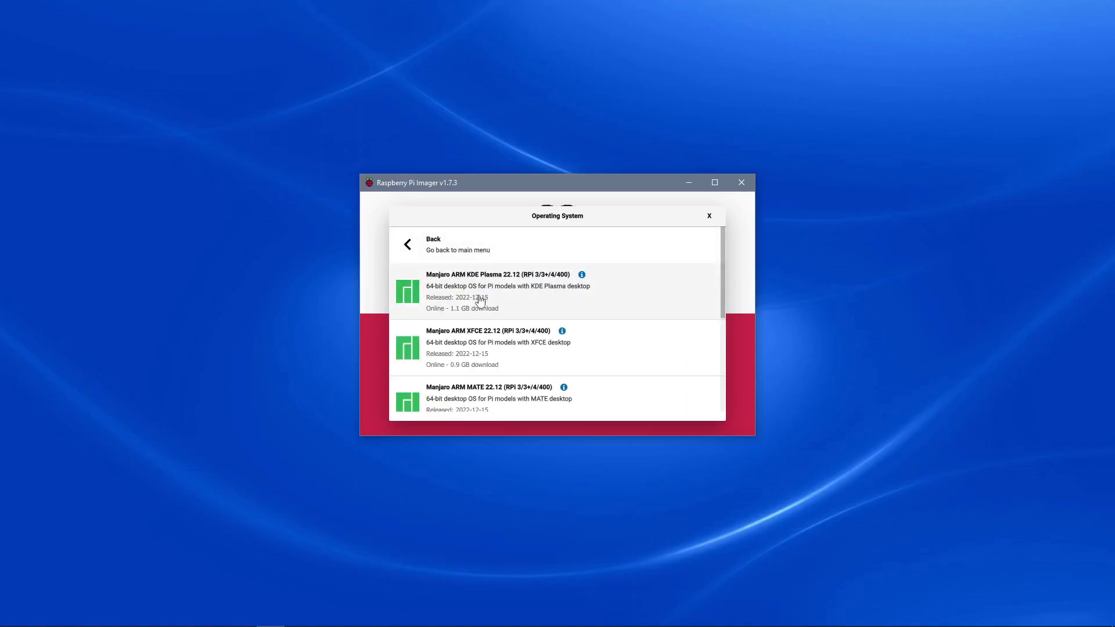
pyautogui.moveTo(498, 281)
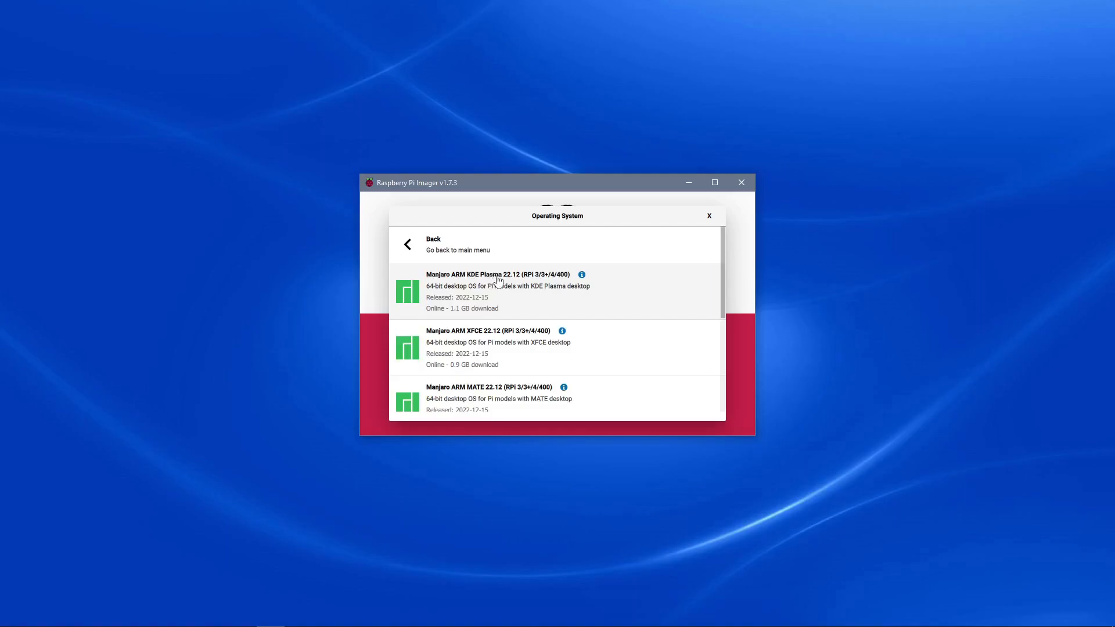
pyautogui.moveTo(590, 298)
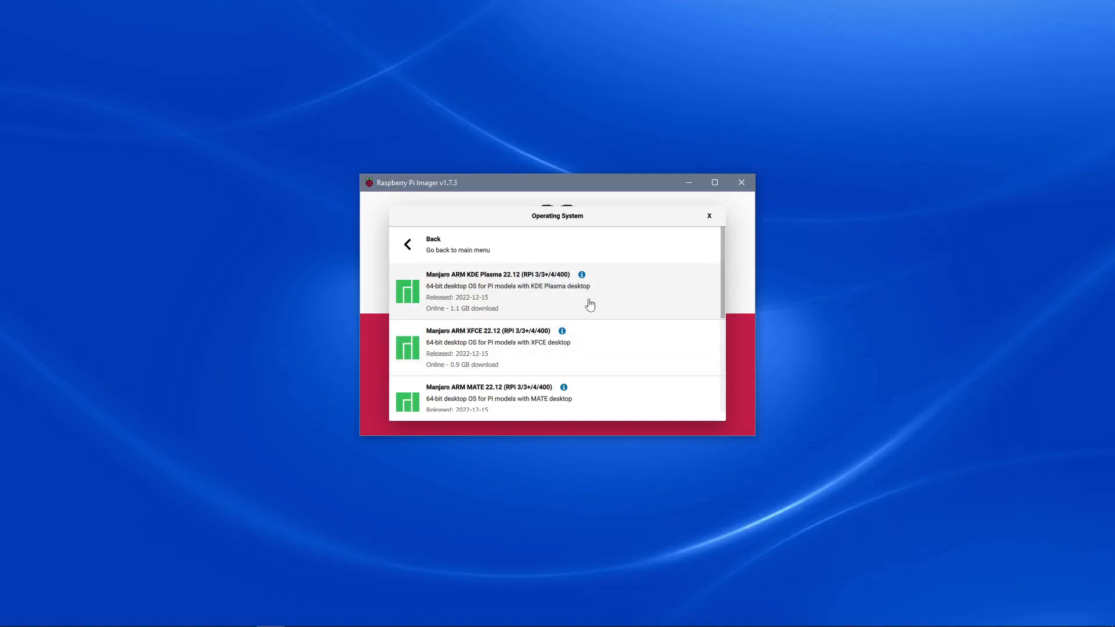
pyautogui.moveTo(527, 290)
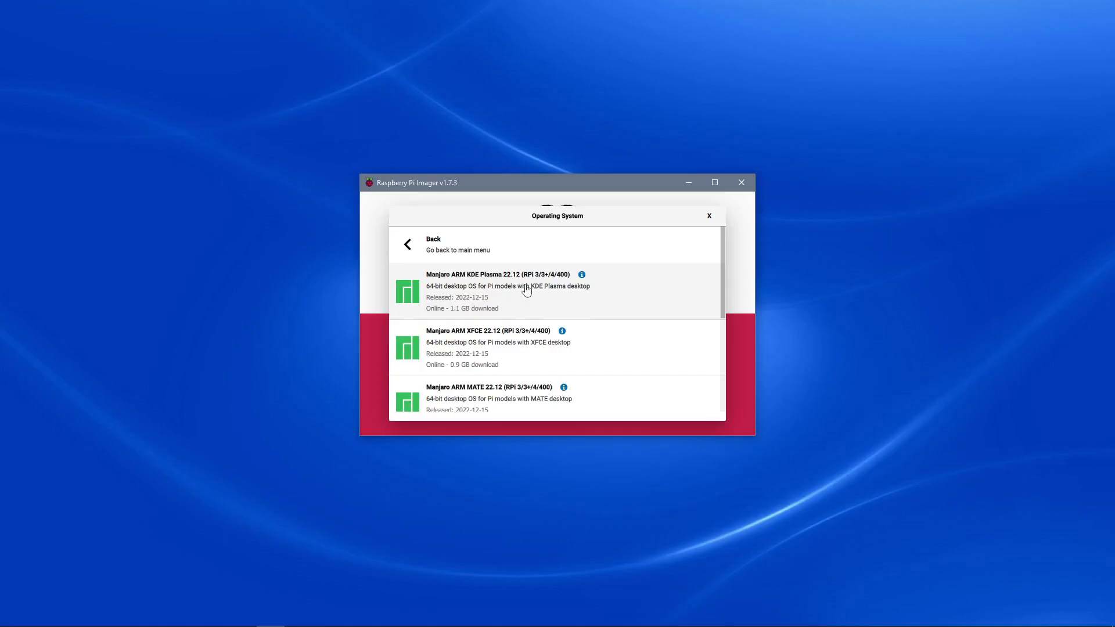
pyautogui.click(499, 292)
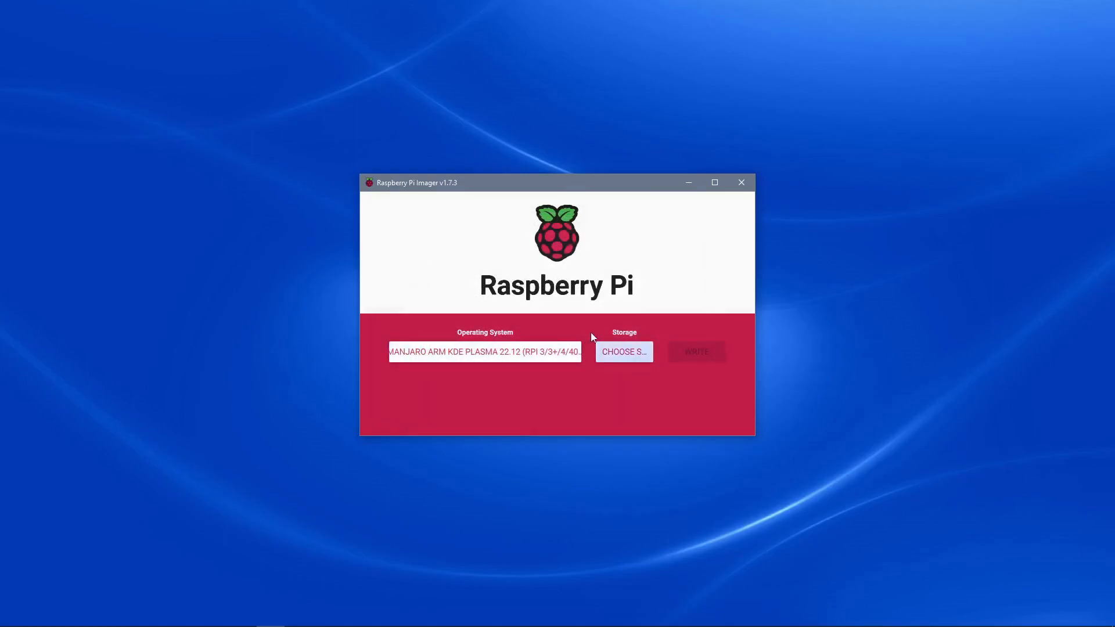
# Target the Generic SD64G card, start the write and confirm erasing it
pyautogui.click(623, 351)
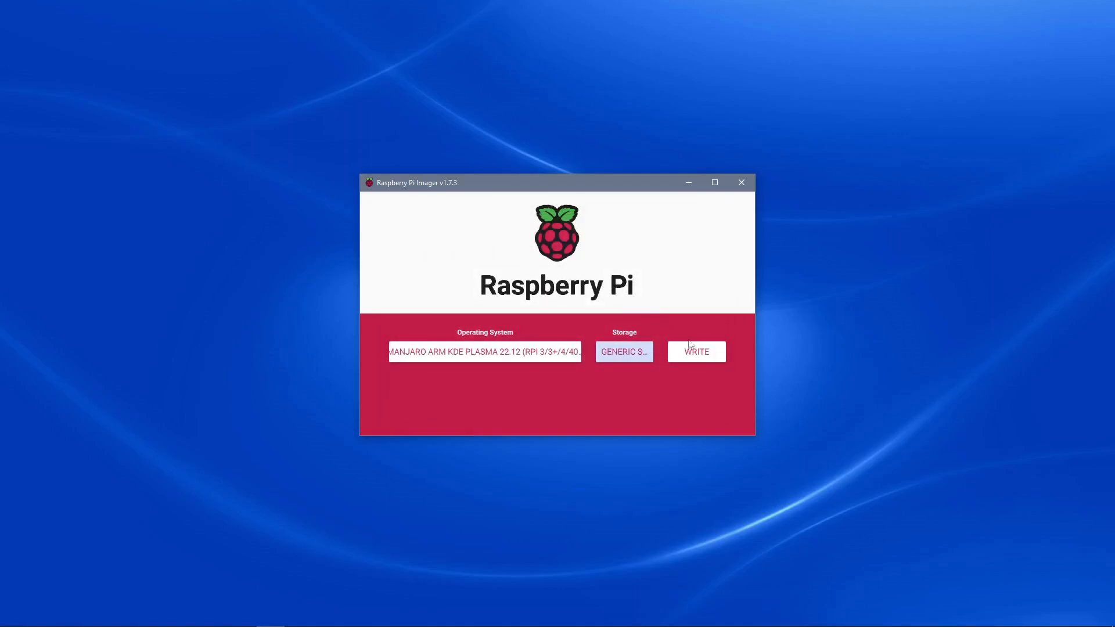
pyautogui.click(696, 351)
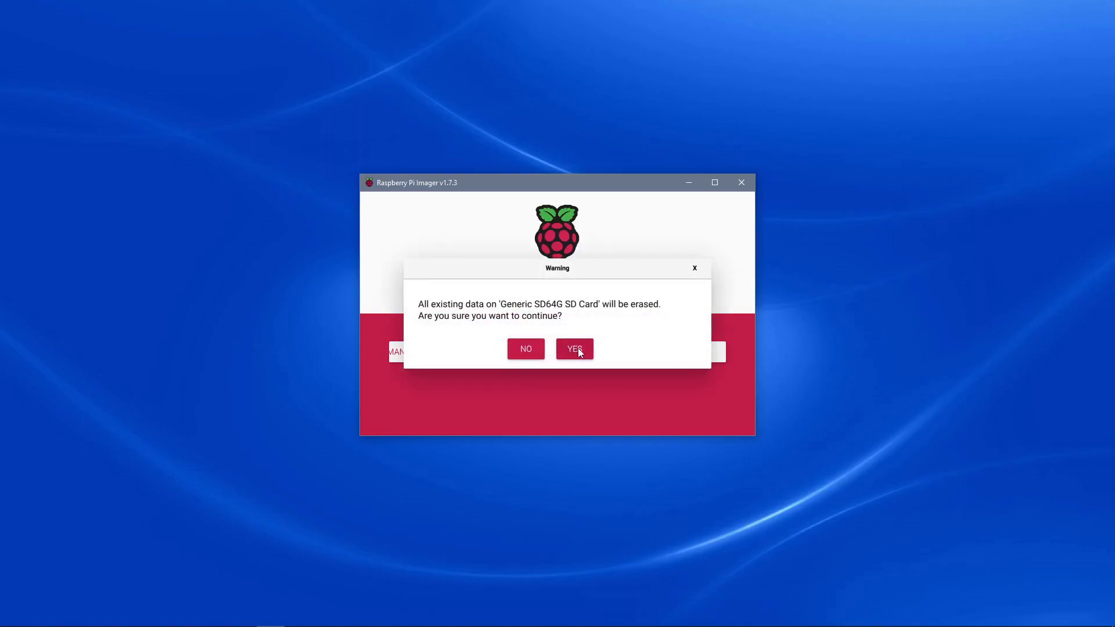
pyautogui.click(573, 349)
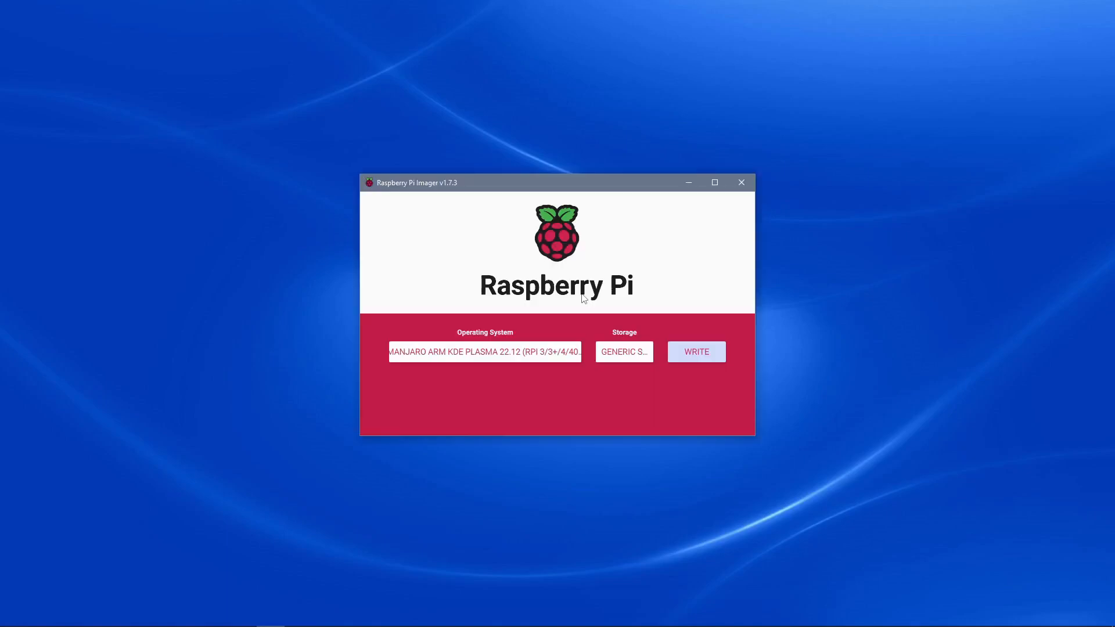